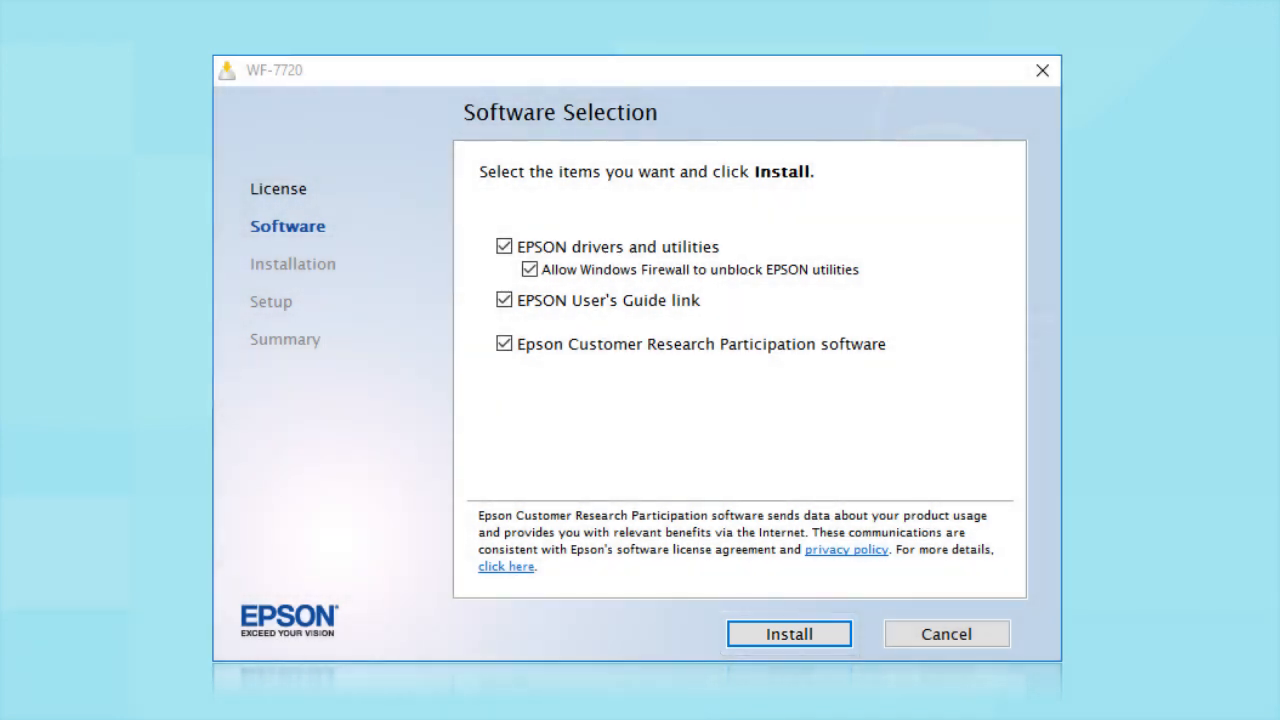
Step: Install all checked Epson software items to reach the Select Your Connection screen
click(788, 633)
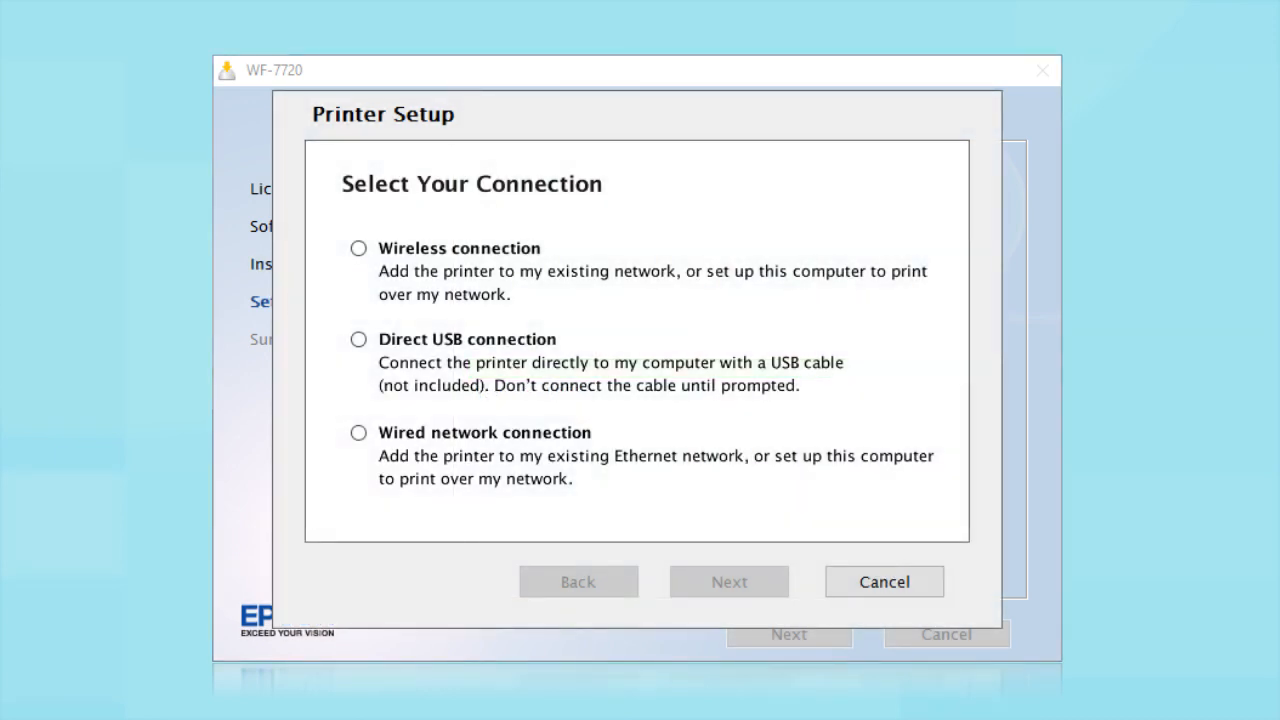
Step: Select Wireless connection and first-time printer setup in the installer
click(358, 248)
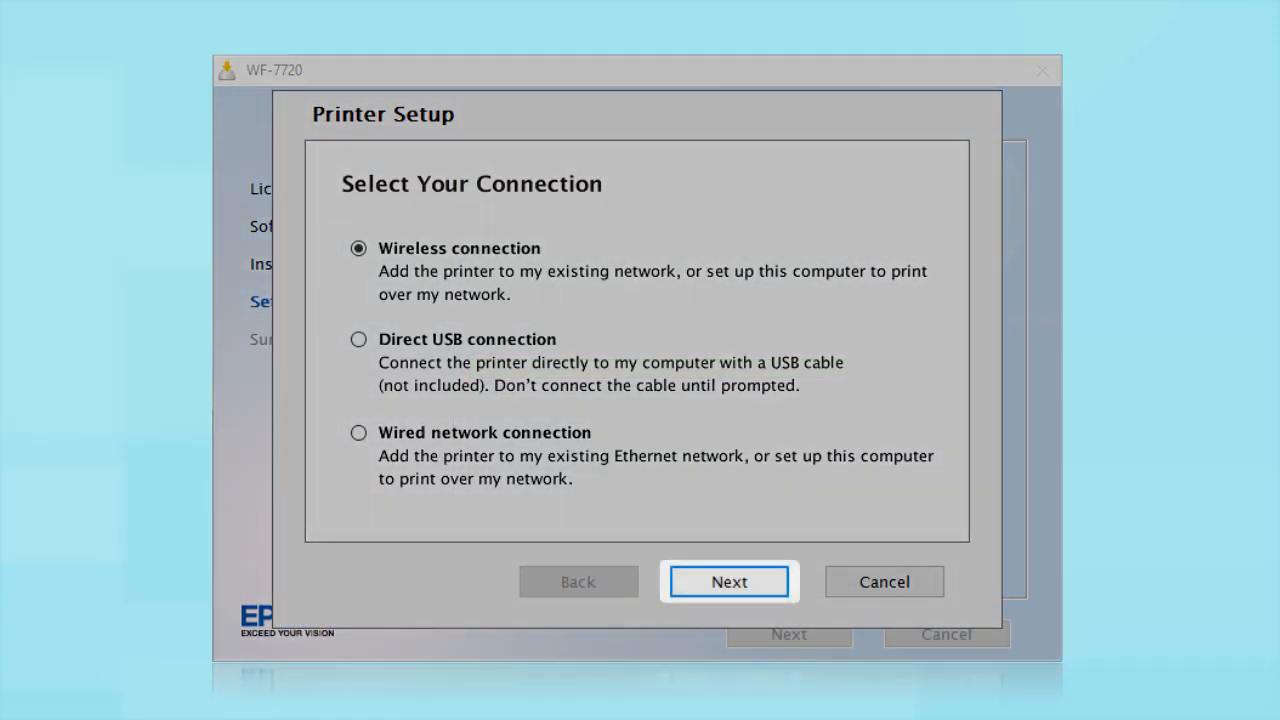
click(729, 581)
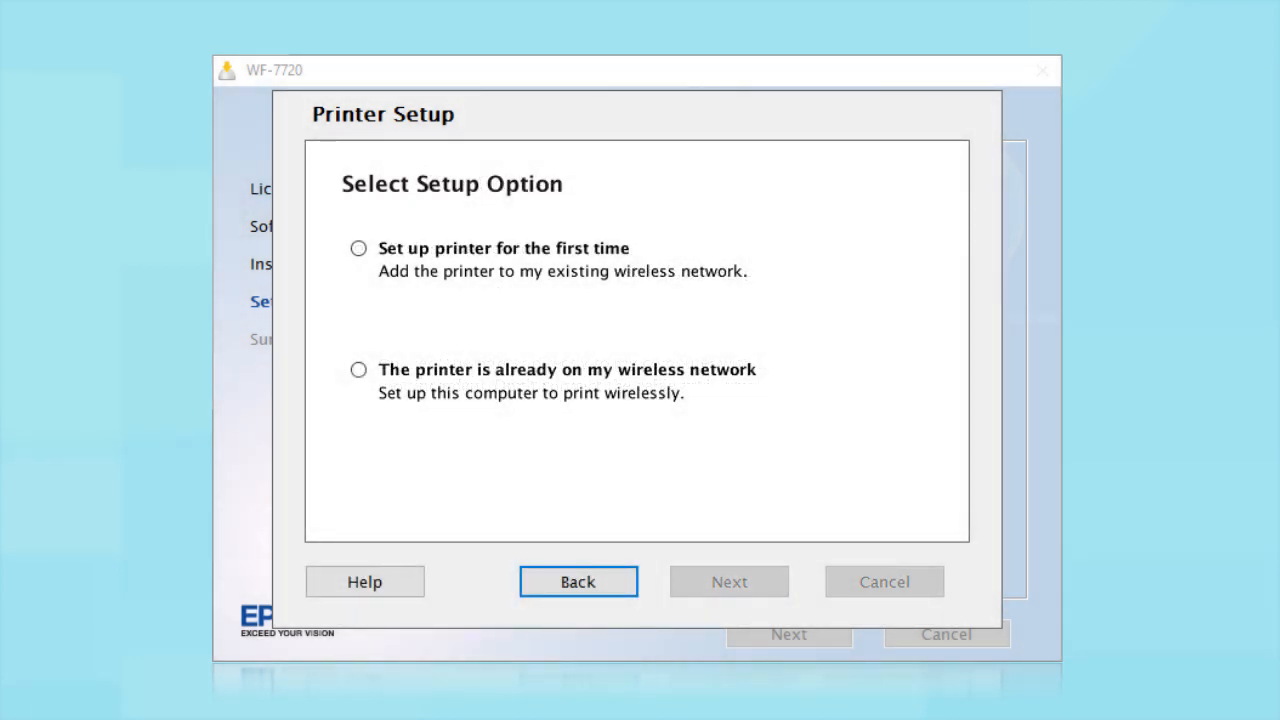
click(358, 248)
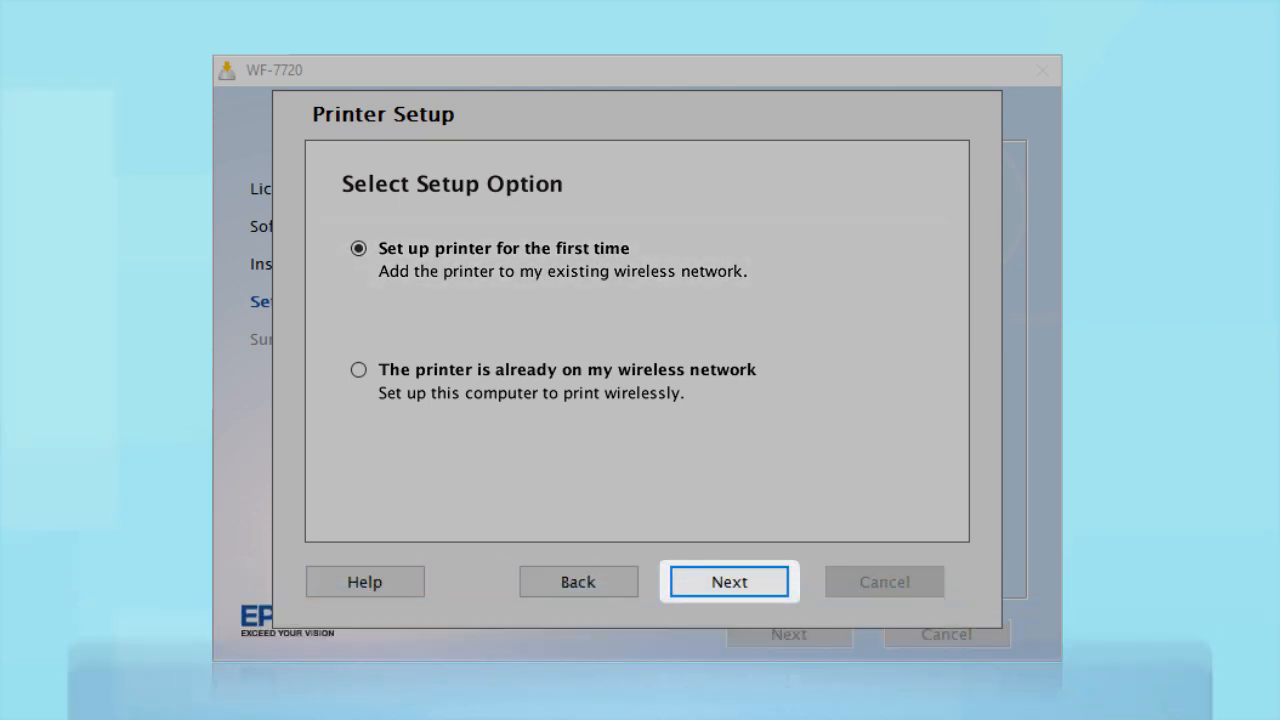
click(729, 581)
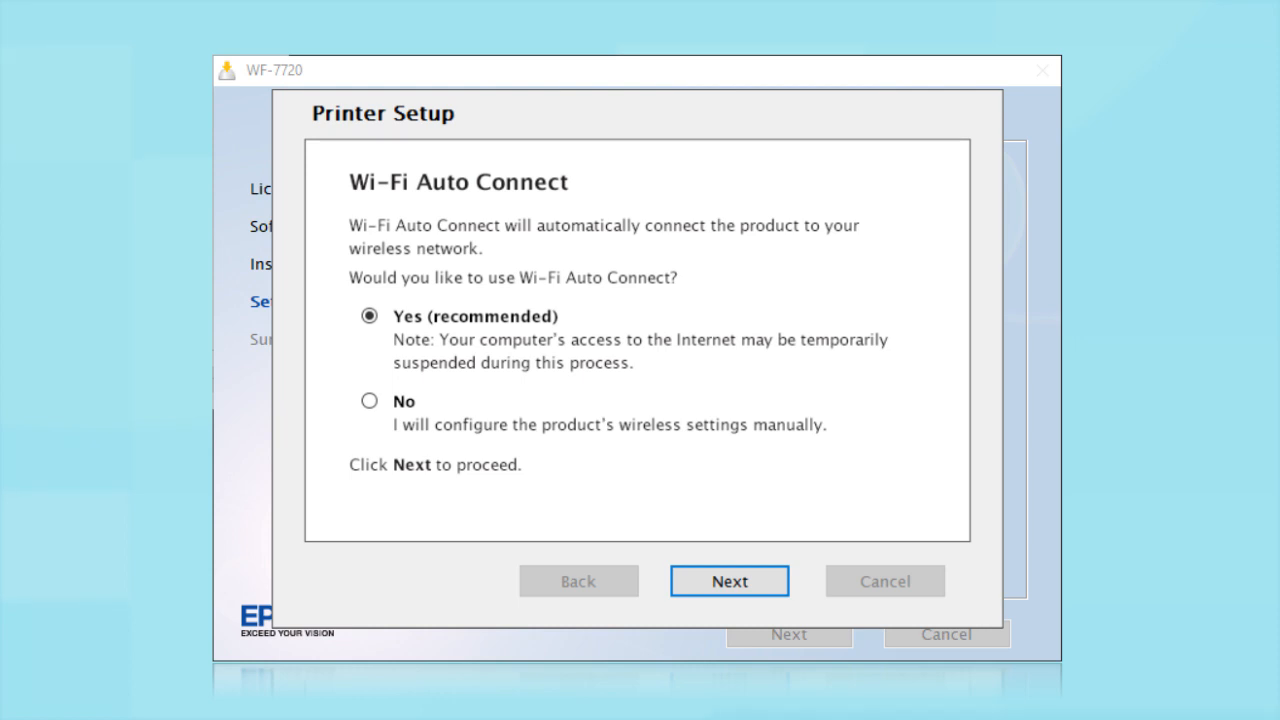
Step: Skip Wi-Fi Auto Connect and choose control-panel wireless setup
click(729, 581)
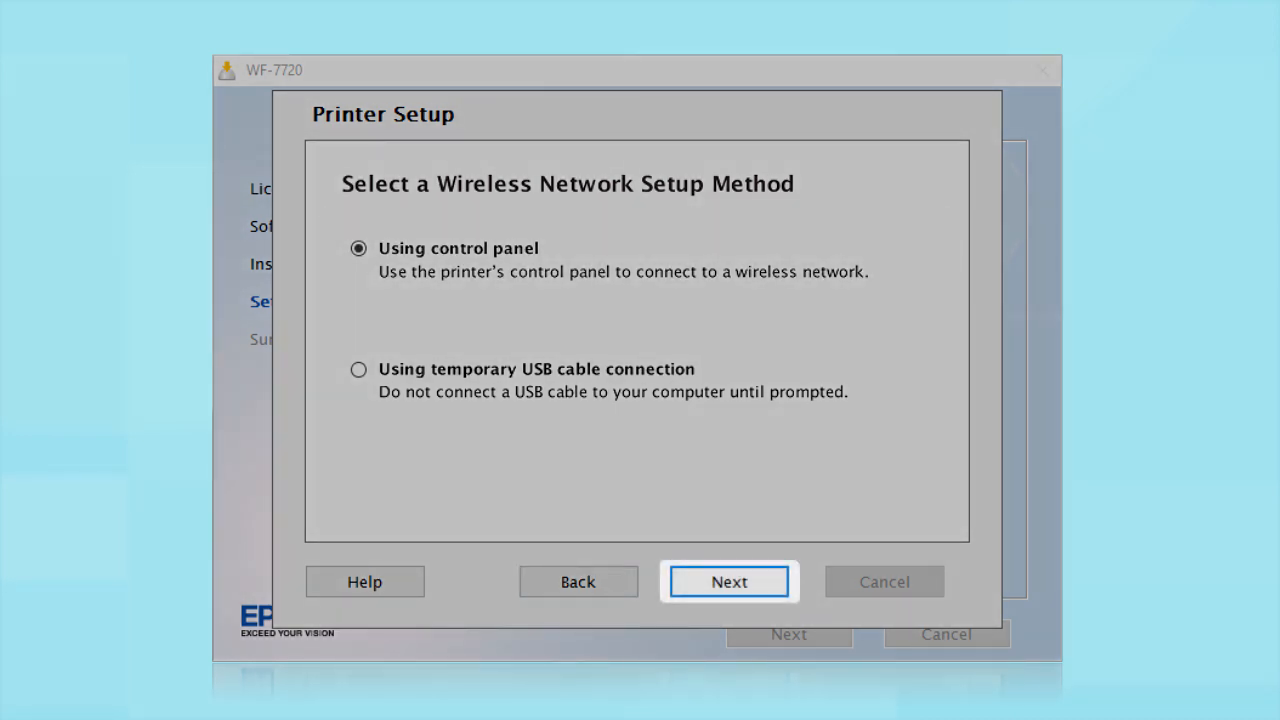
click(729, 581)
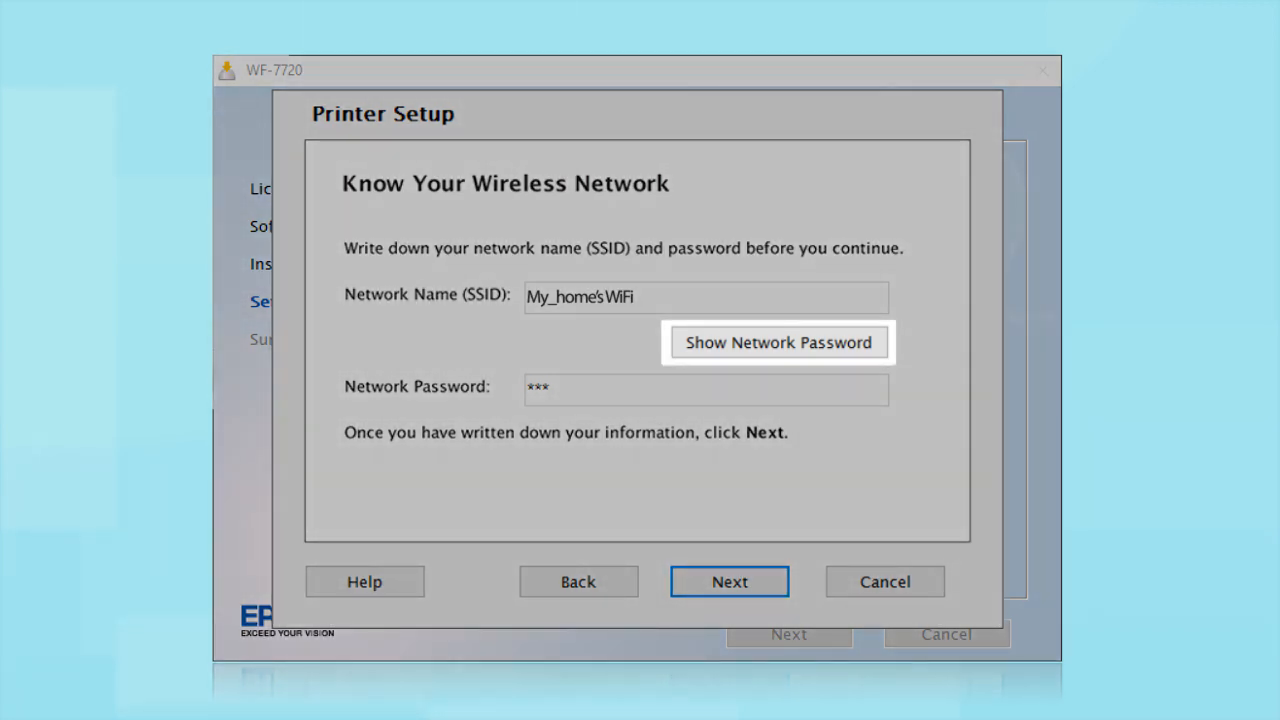
click(778, 342)
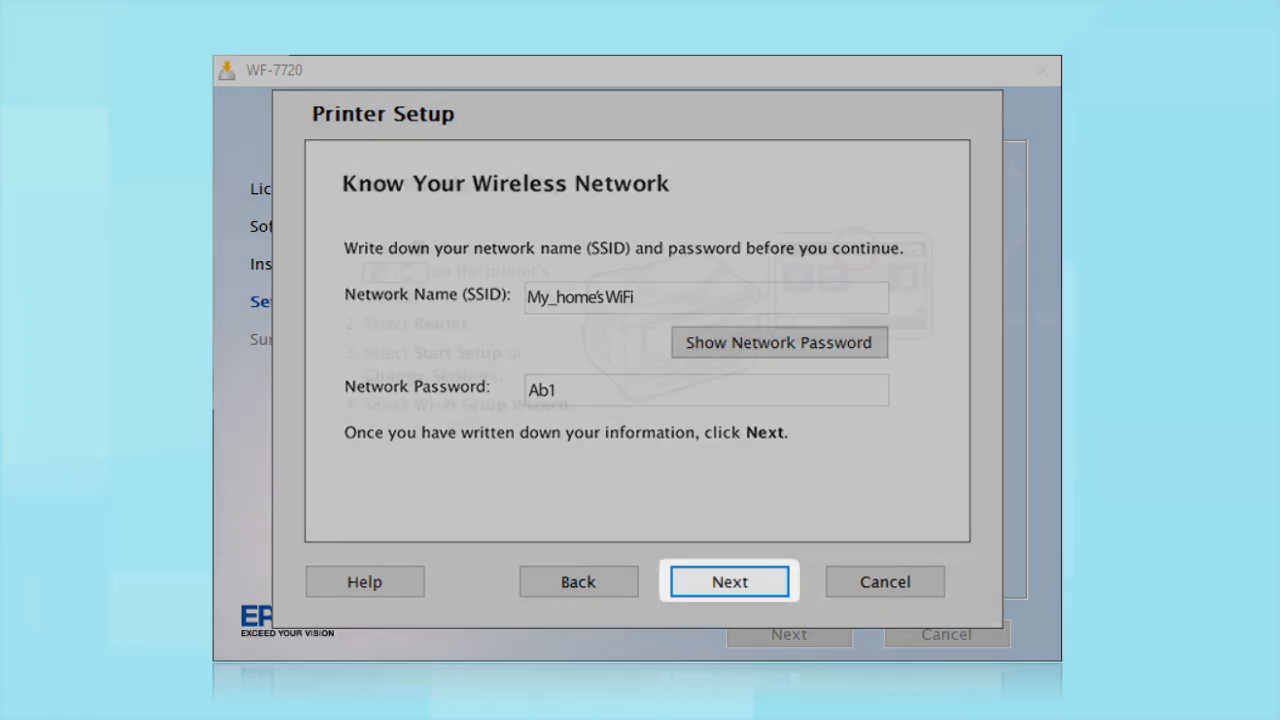
click(729, 581)
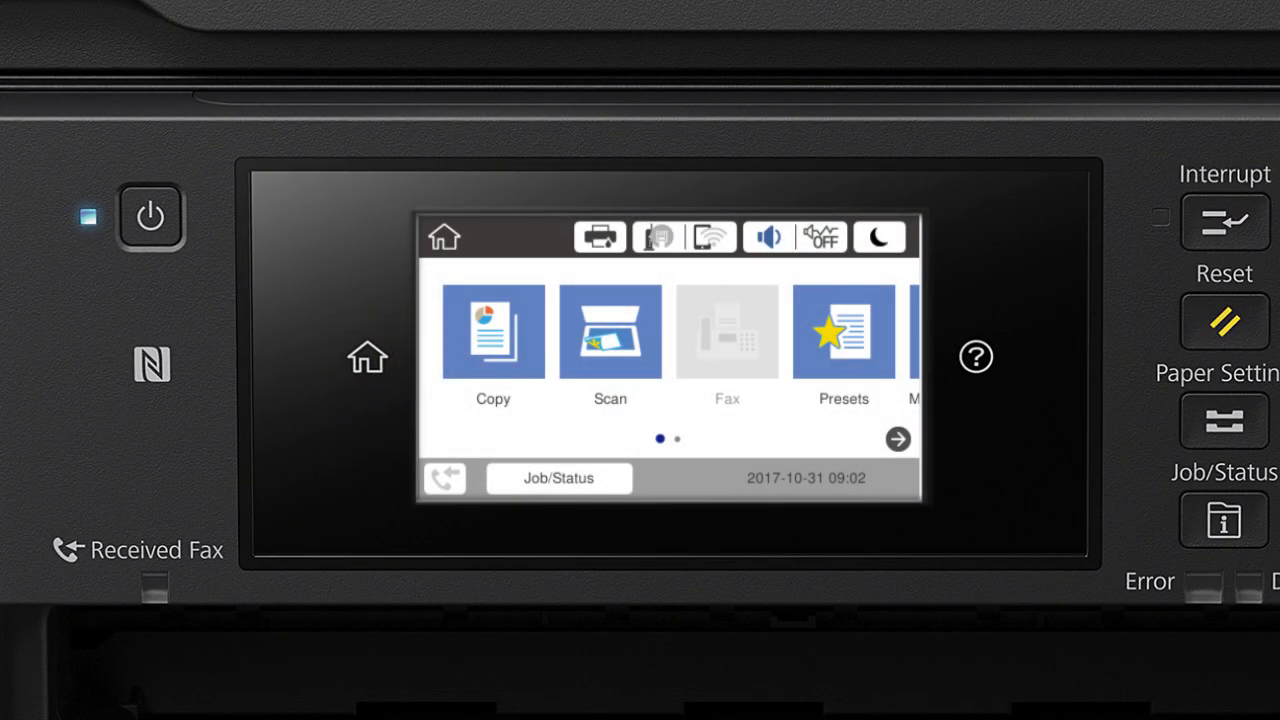
Step: Start Router Wi-Fi setup on the printer to list available networks, including My_home's WiFi
click(711, 237)
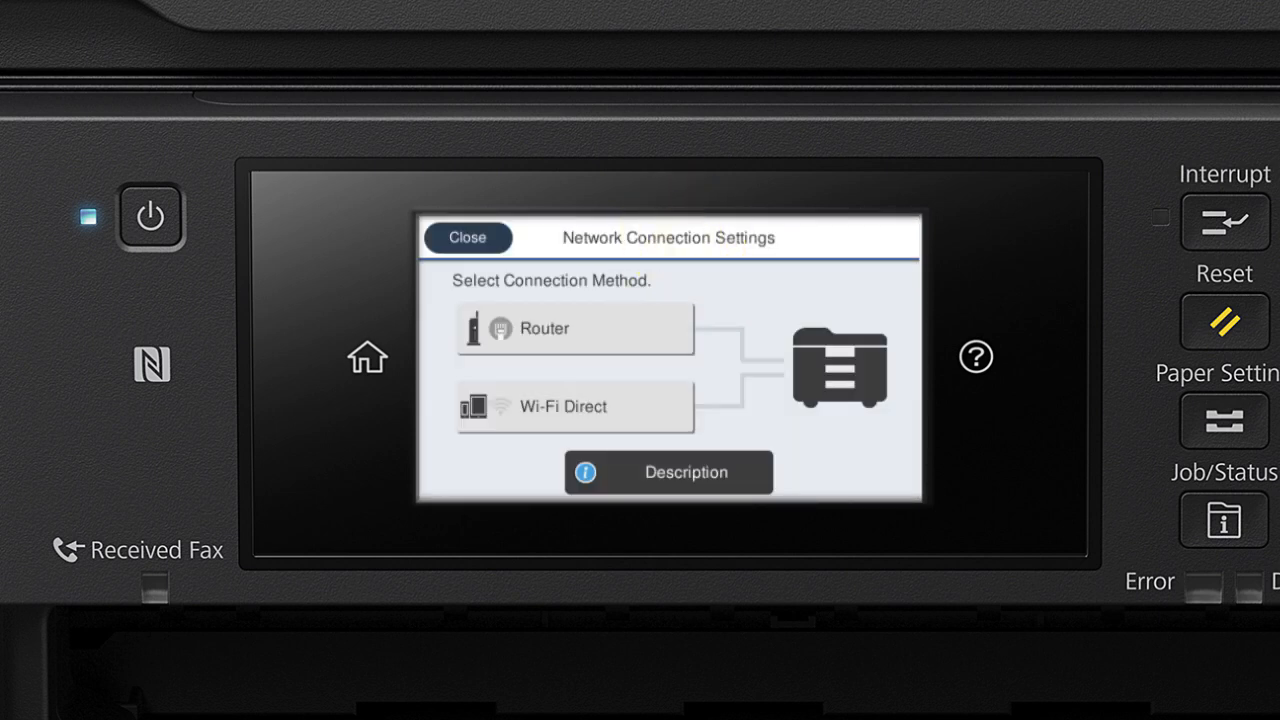
click(576, 328)
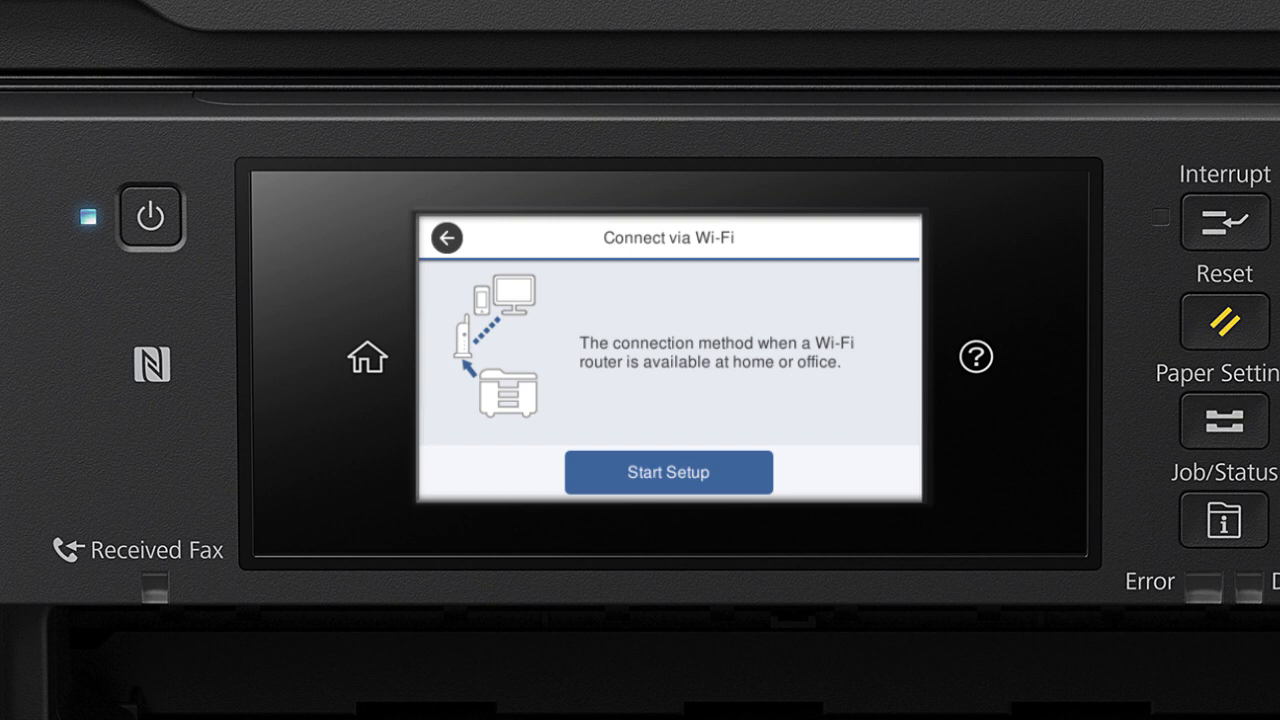
click(667, 472)
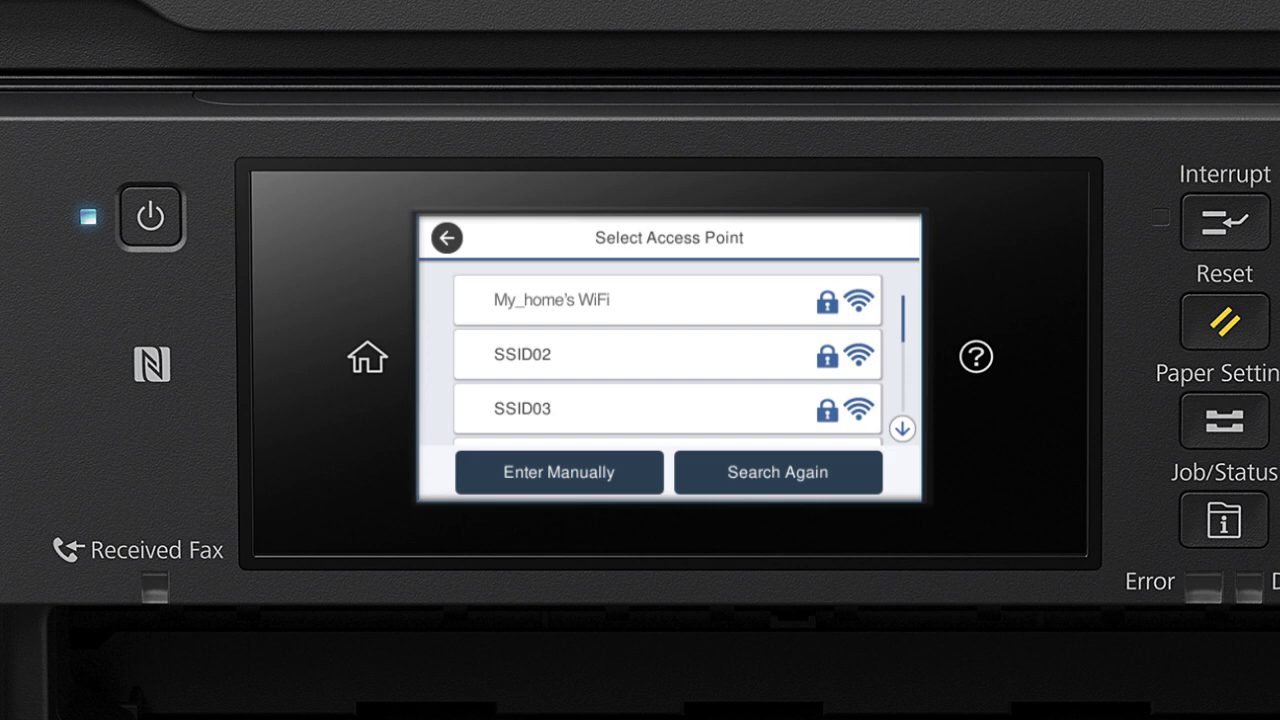
click(558, 472)
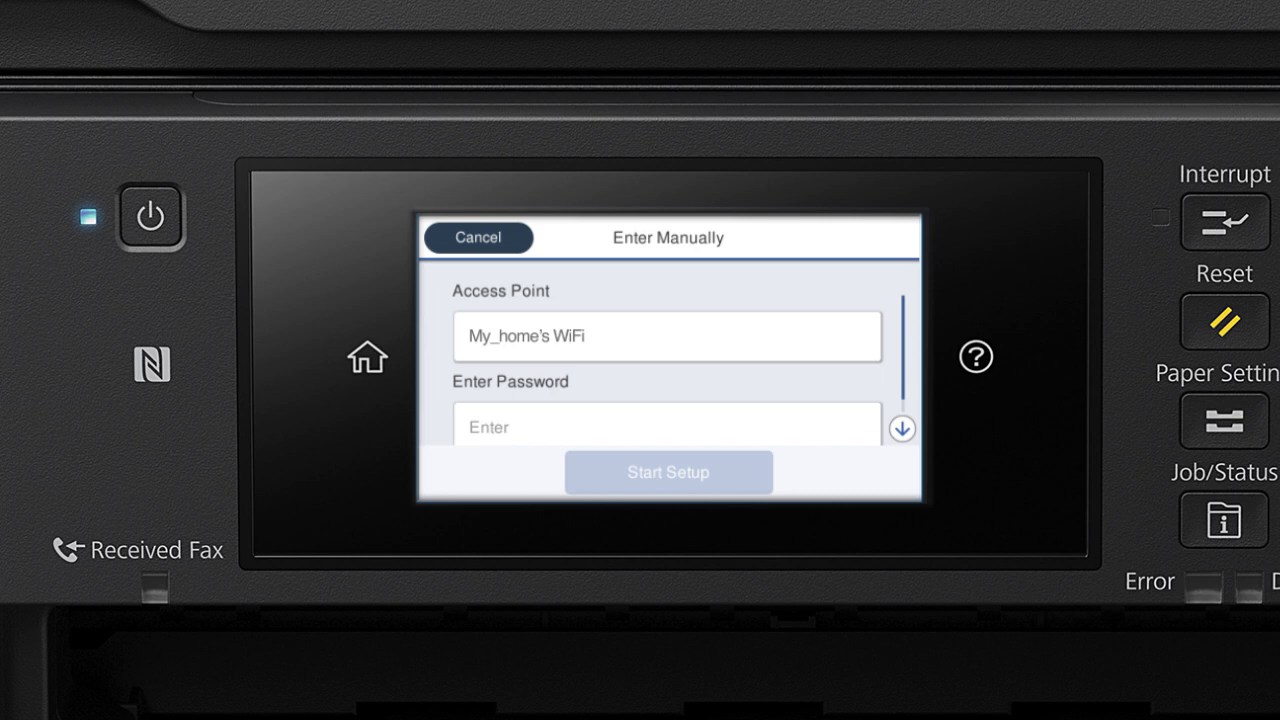
click(667, 426)
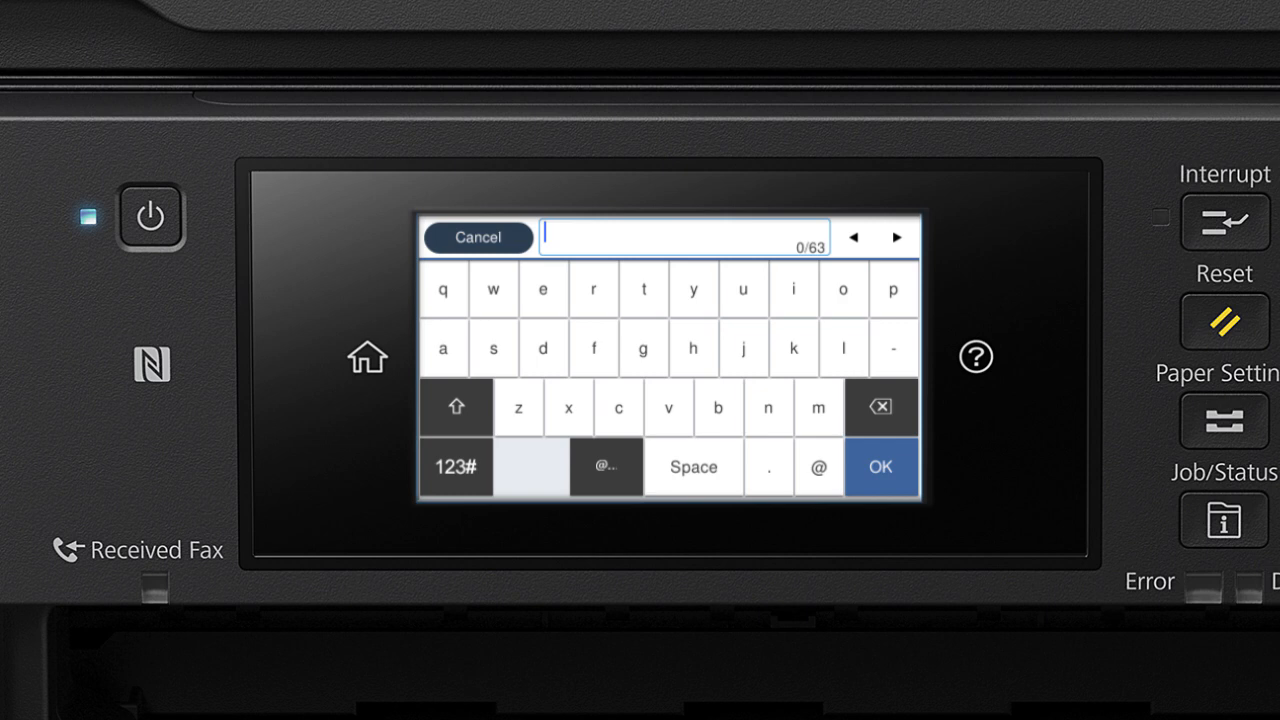
click(455, 407)
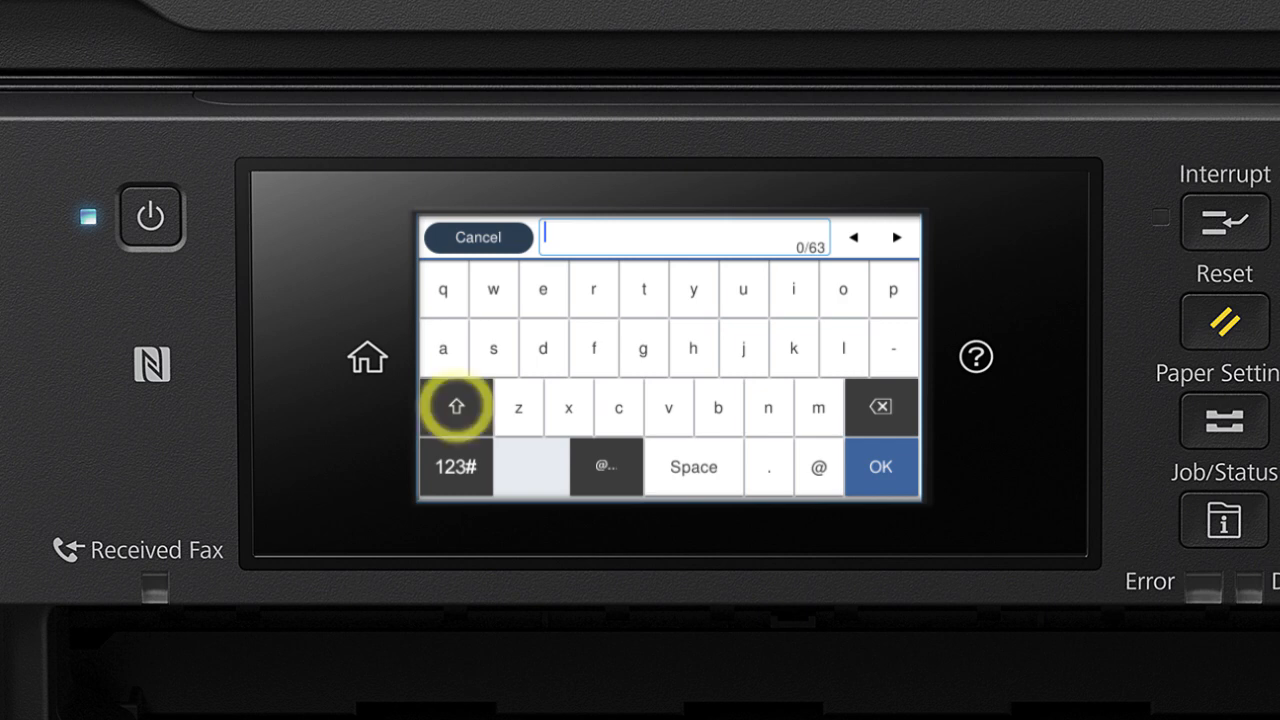
click(455, 407)
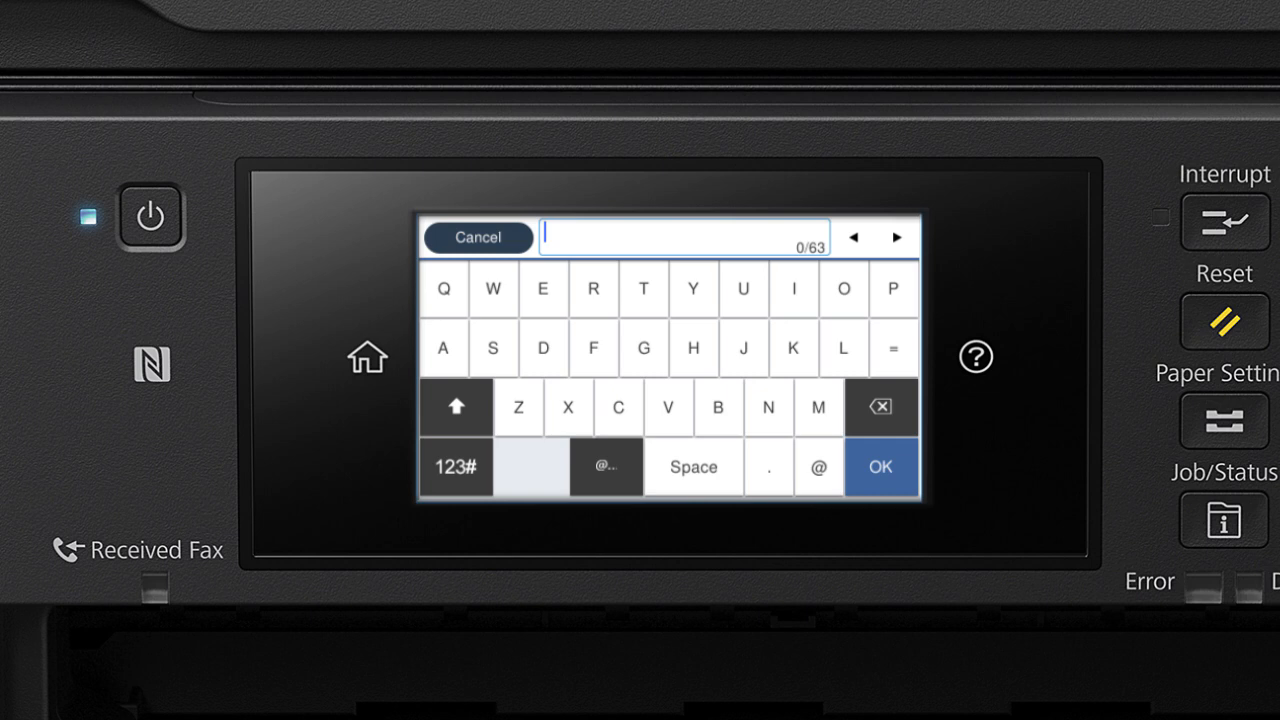
click(455, 467)
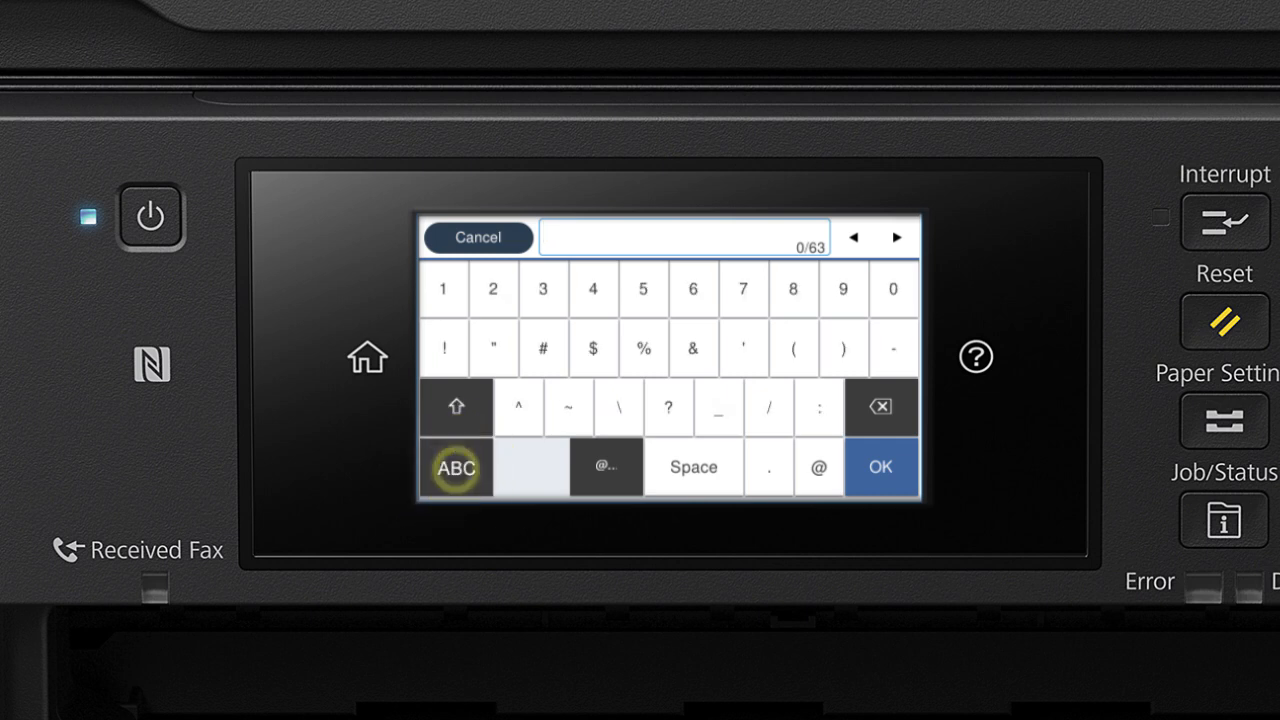
click(456, 467)
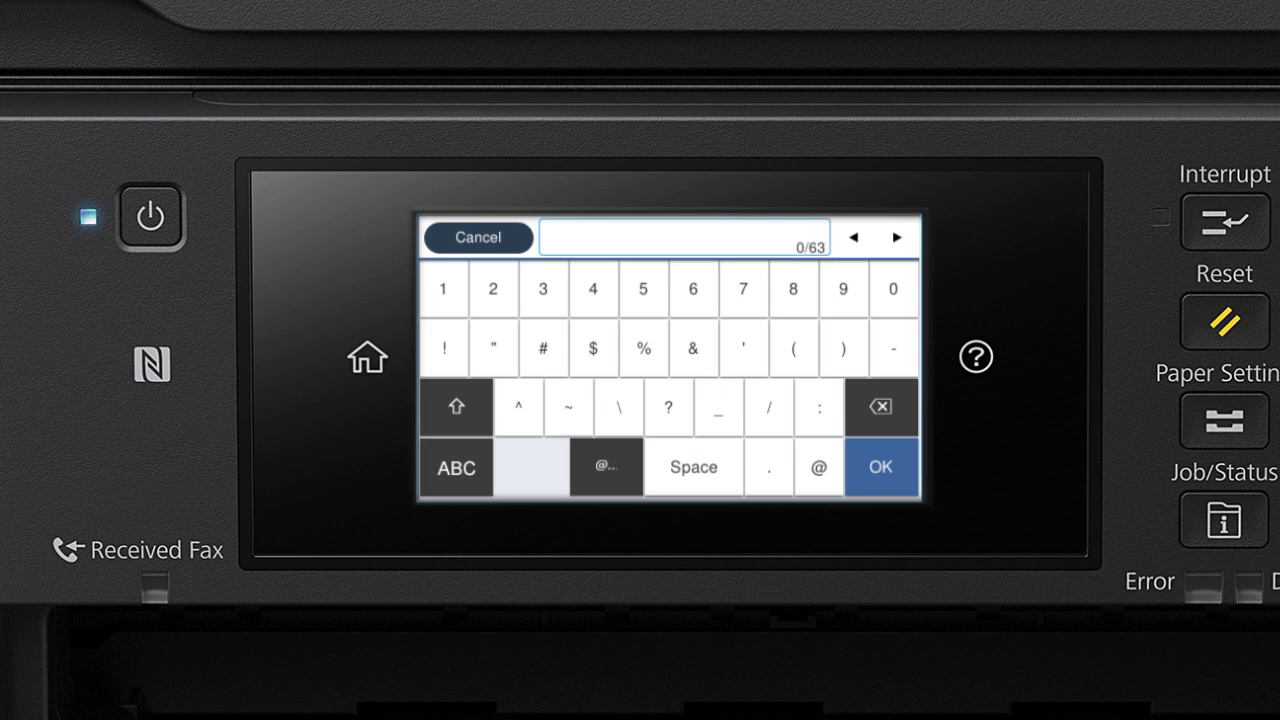
click(455, 467)
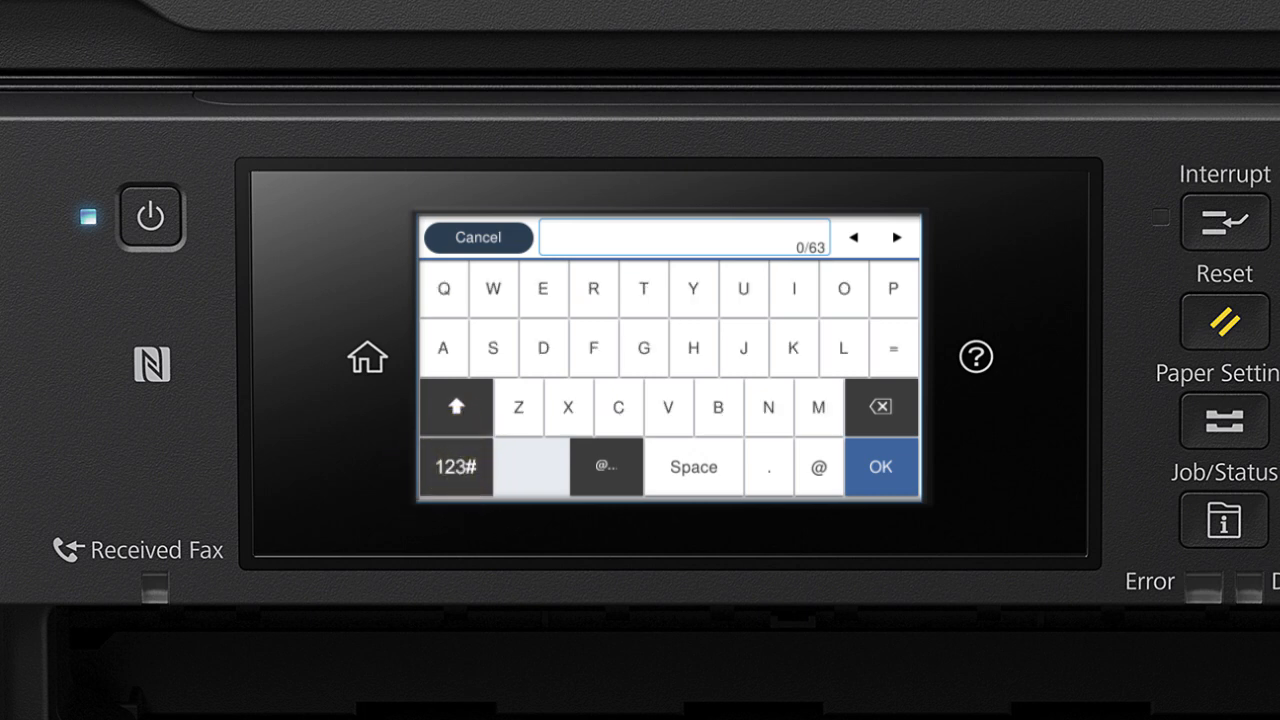
click(455, 407)
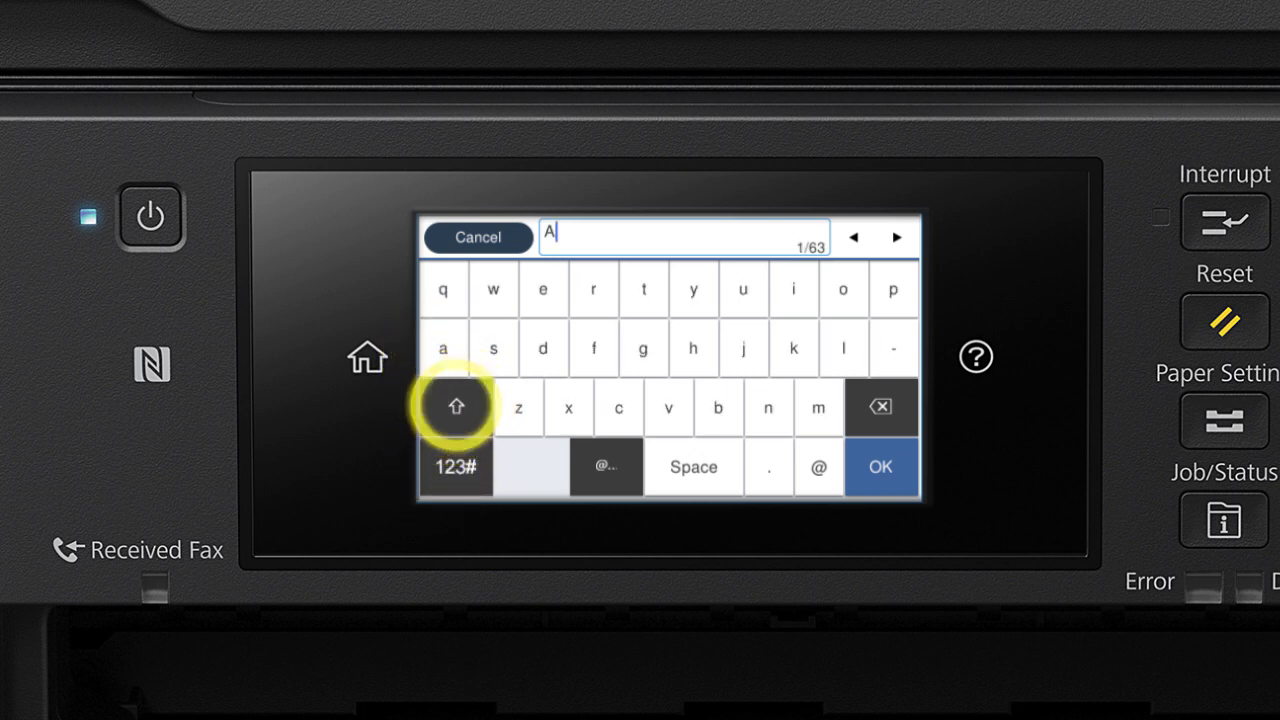
click(455, 467)
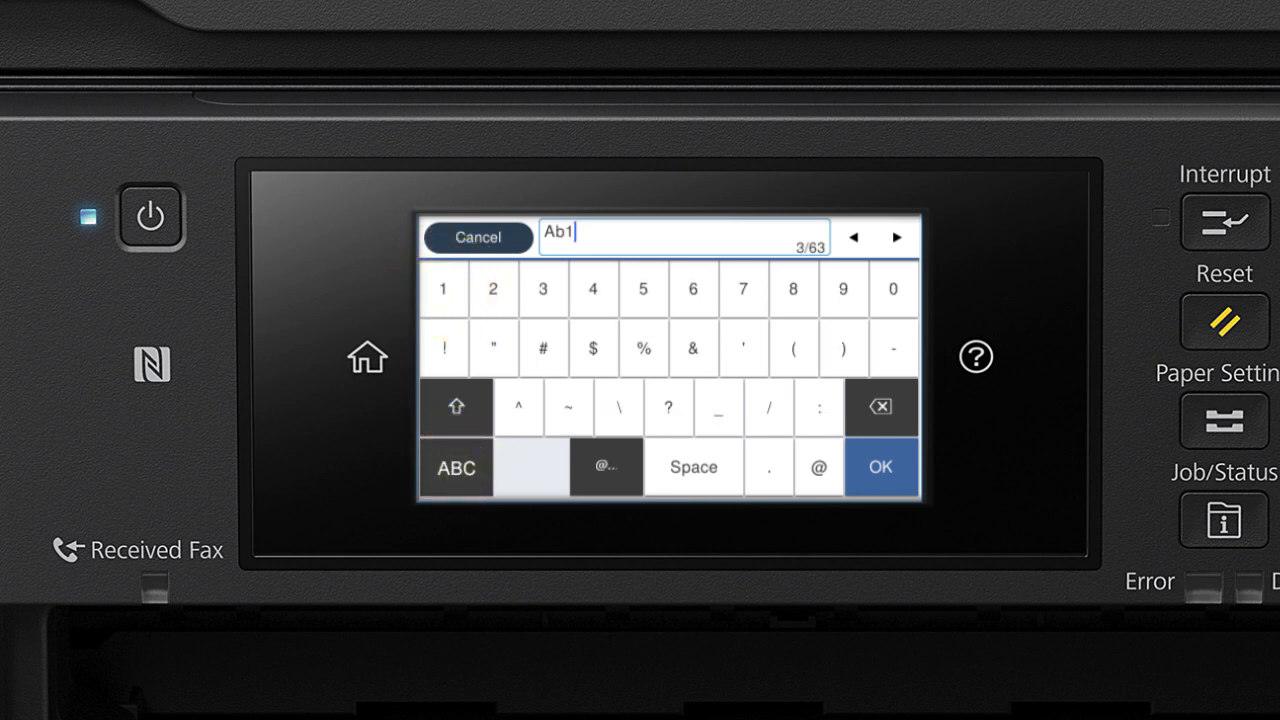
click(879, 467)
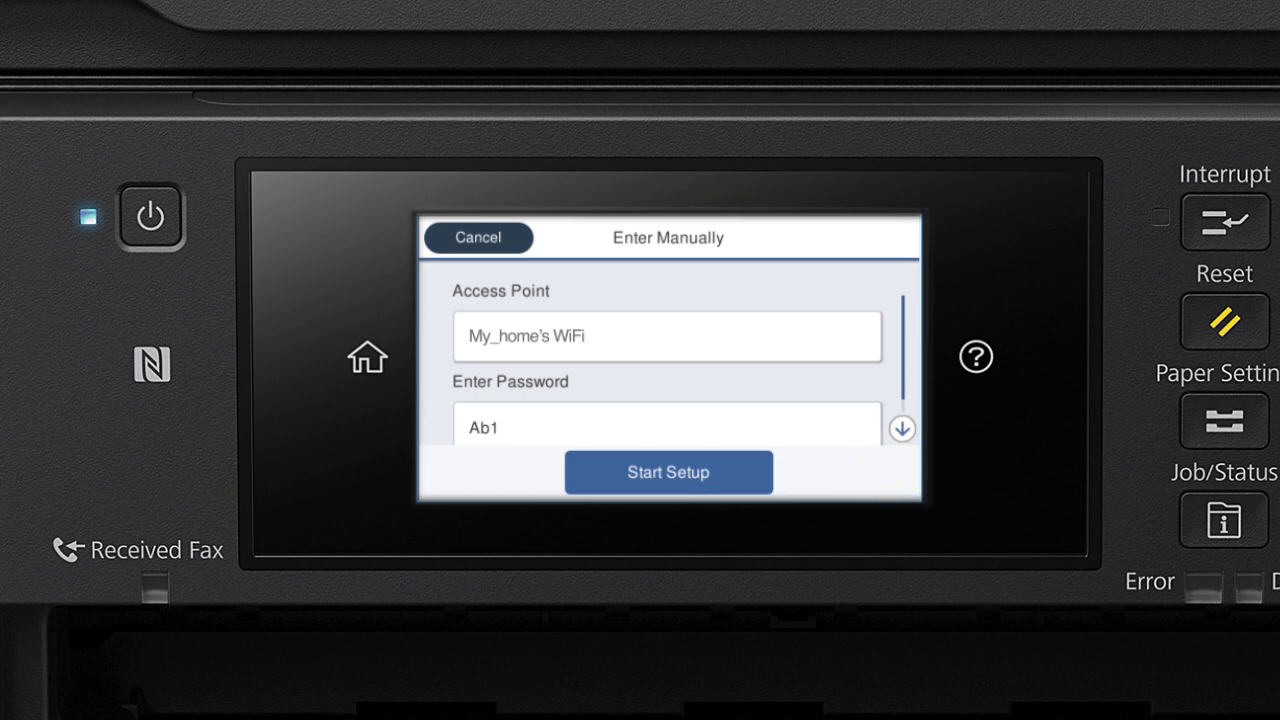
Step: Start the printer joining My_home's WiFi, then mark it as already on the network
click(668, 472)
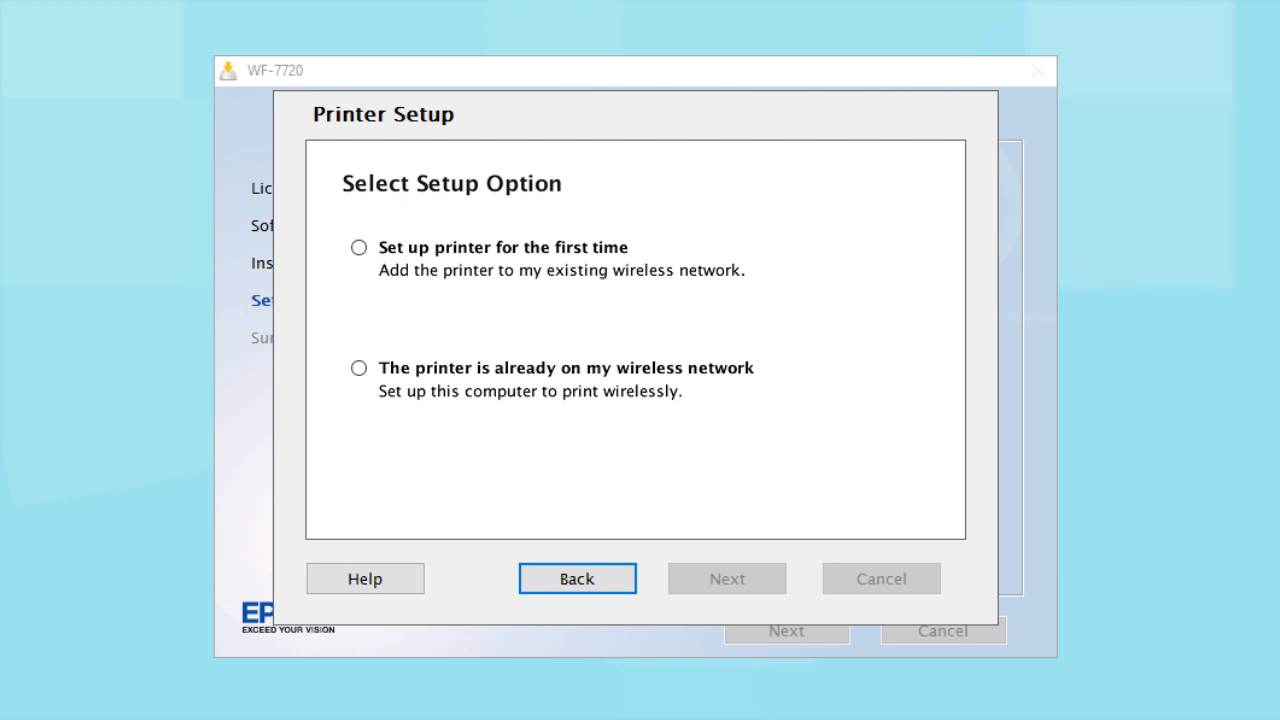
click(359, 367)
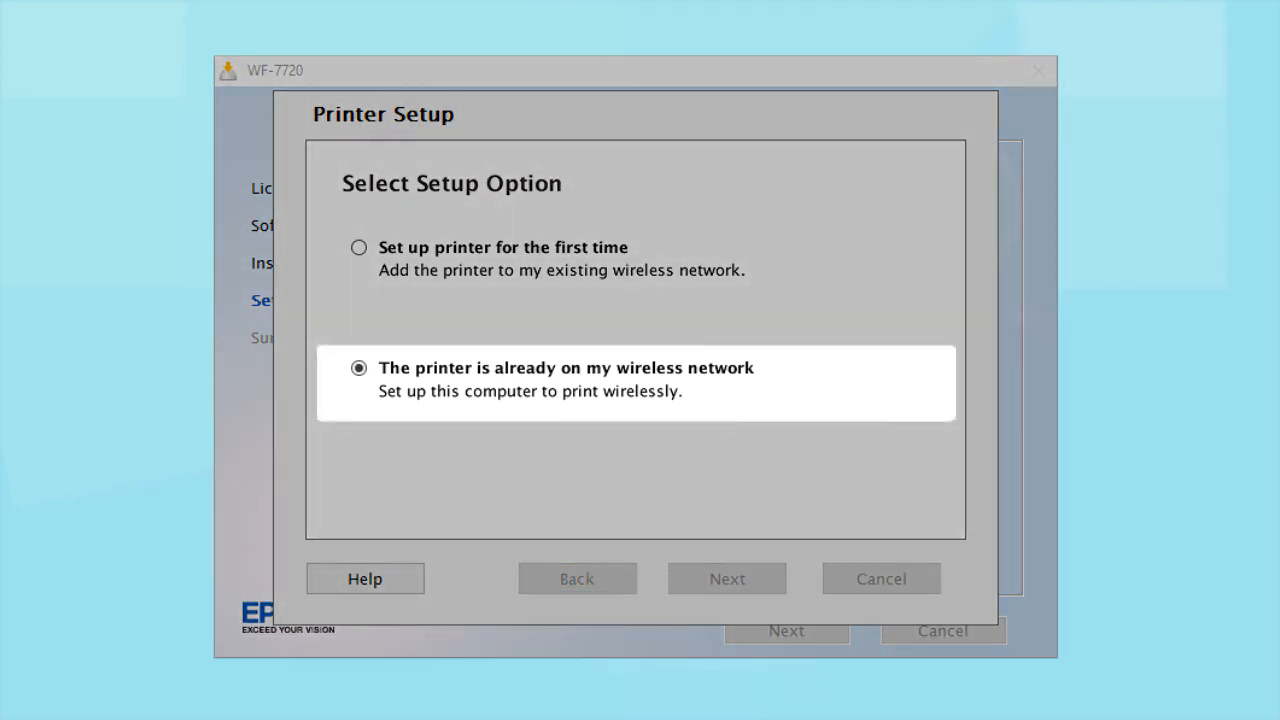